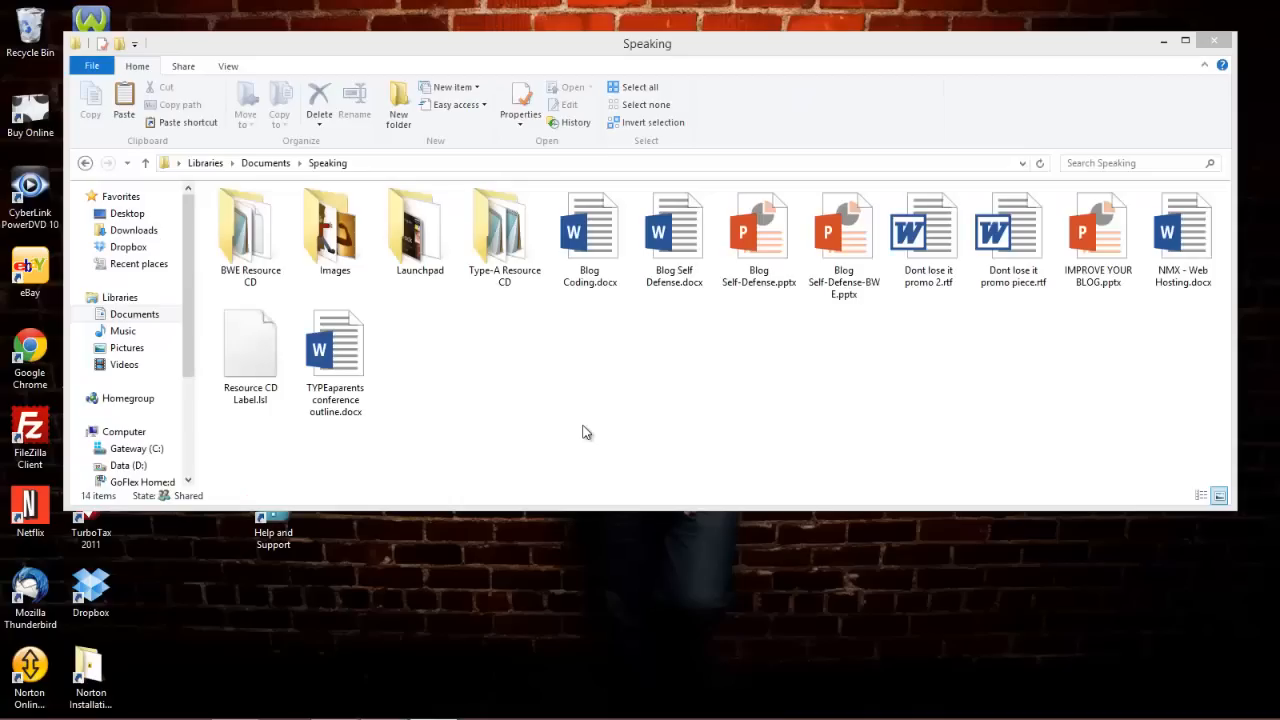
Select the ten documents from Blog Coding.docx through TYPEaparents conference outline.docx, excluding the folders
click(588, 230)
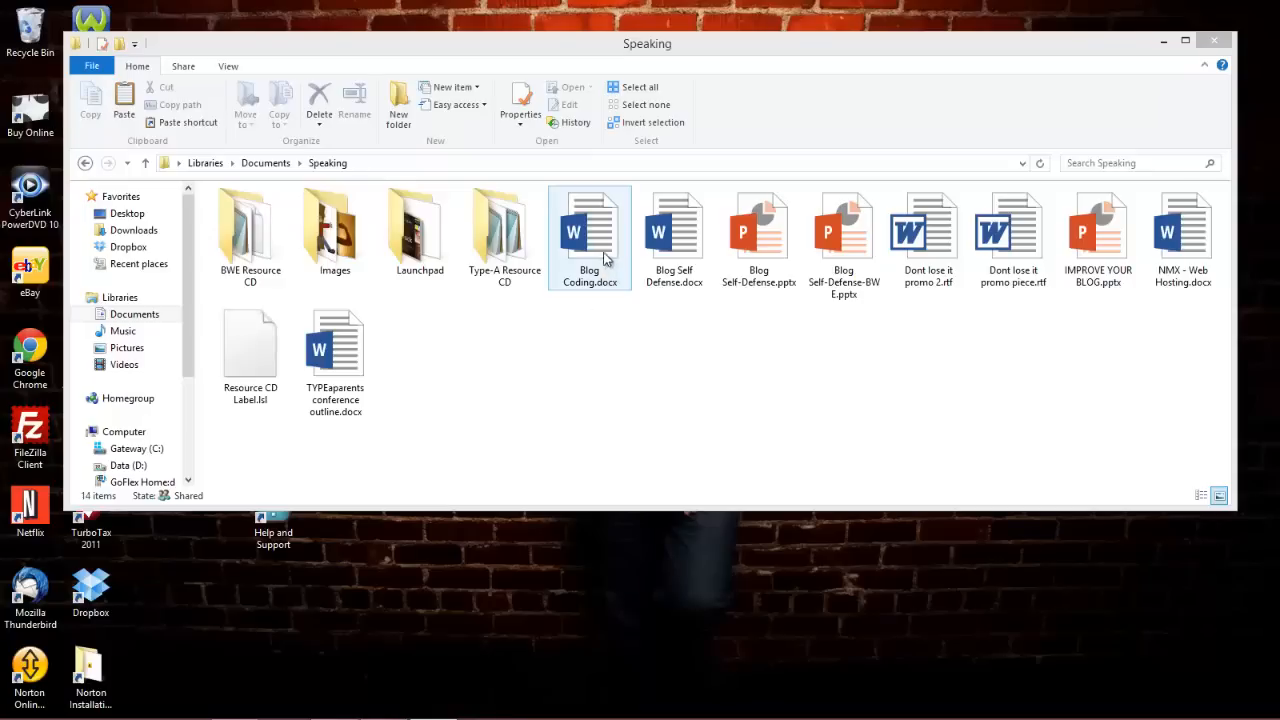
mouse_move(604, 258)
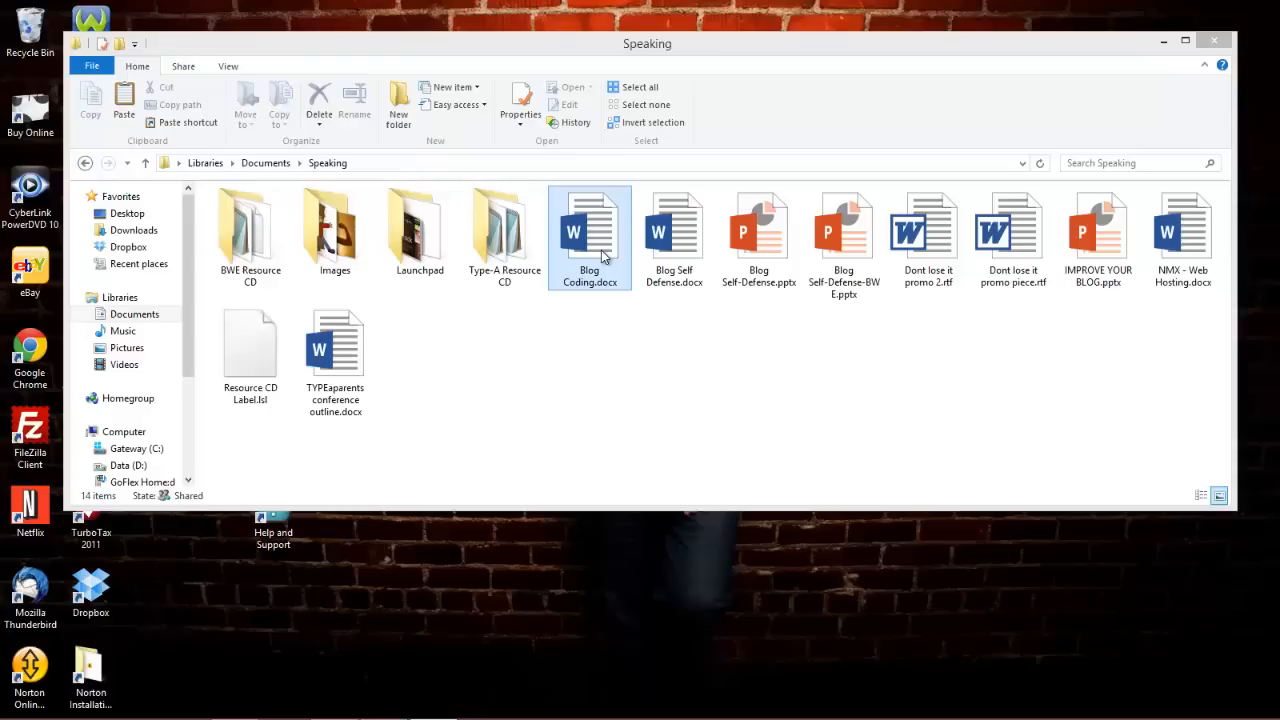
click(590, 230)
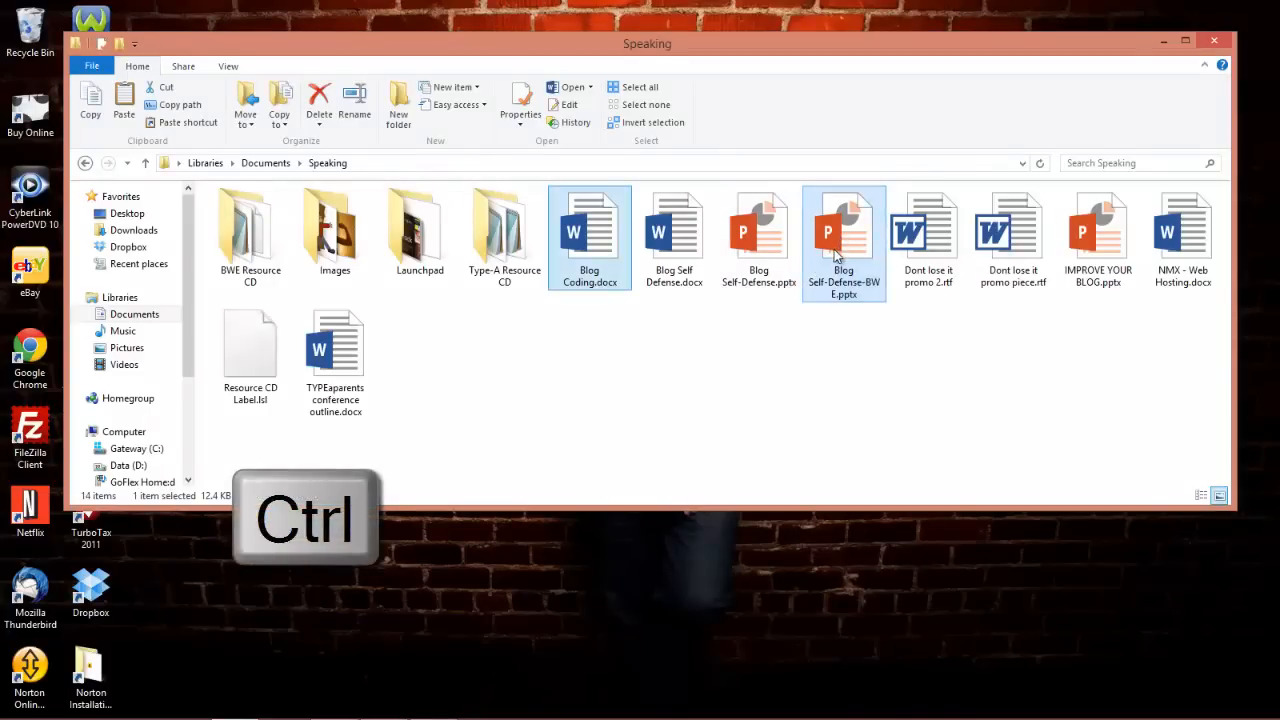
click(1098, 232)
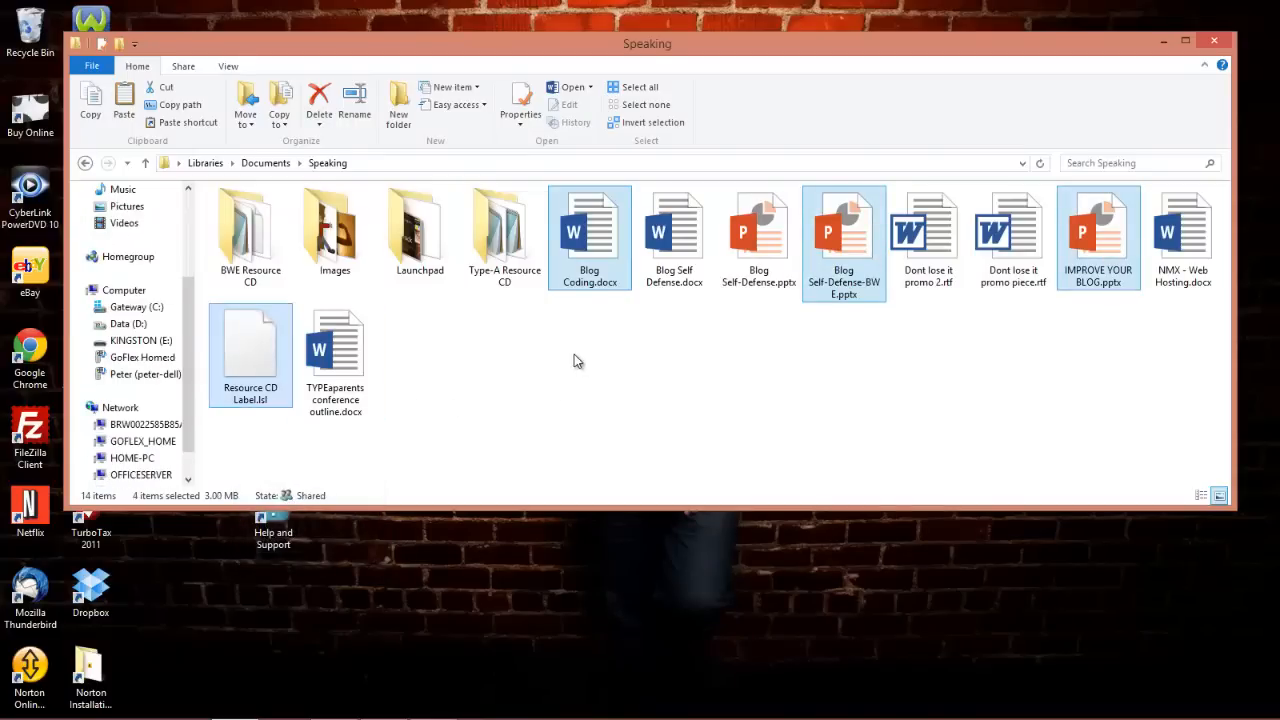
mouse_move(600, 328)
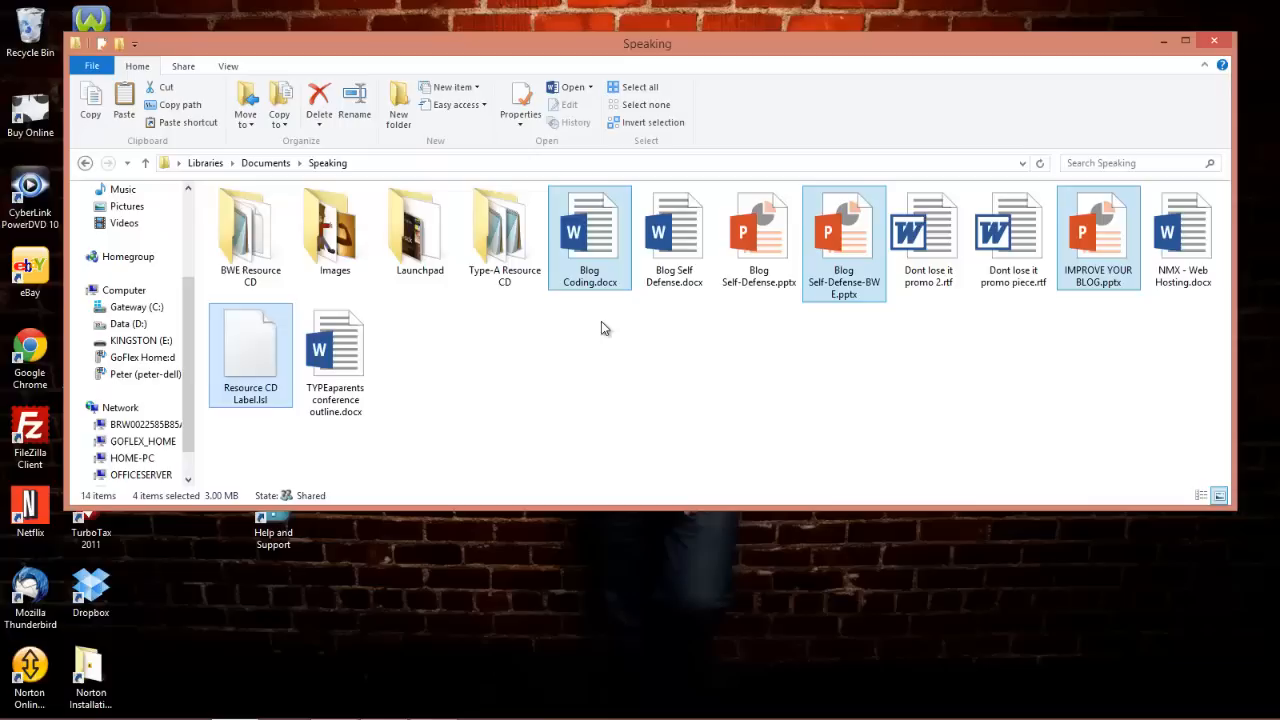
click(588, 230)
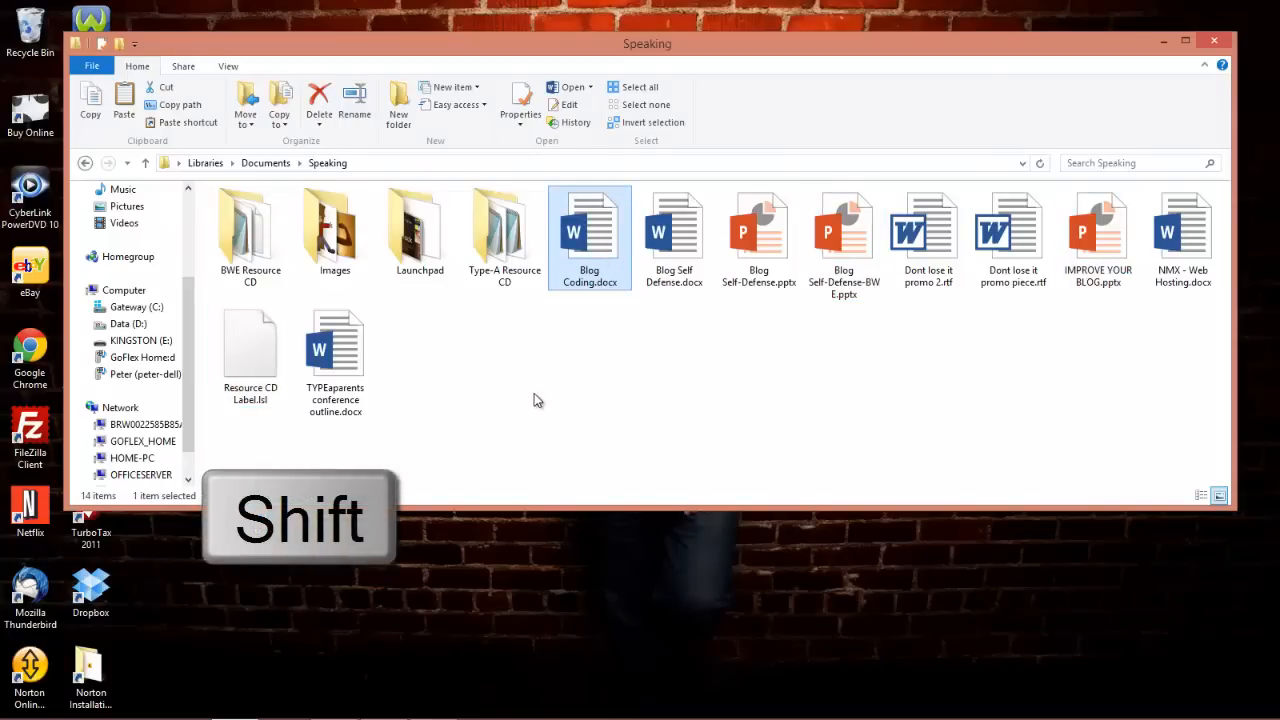
click(336, 360)
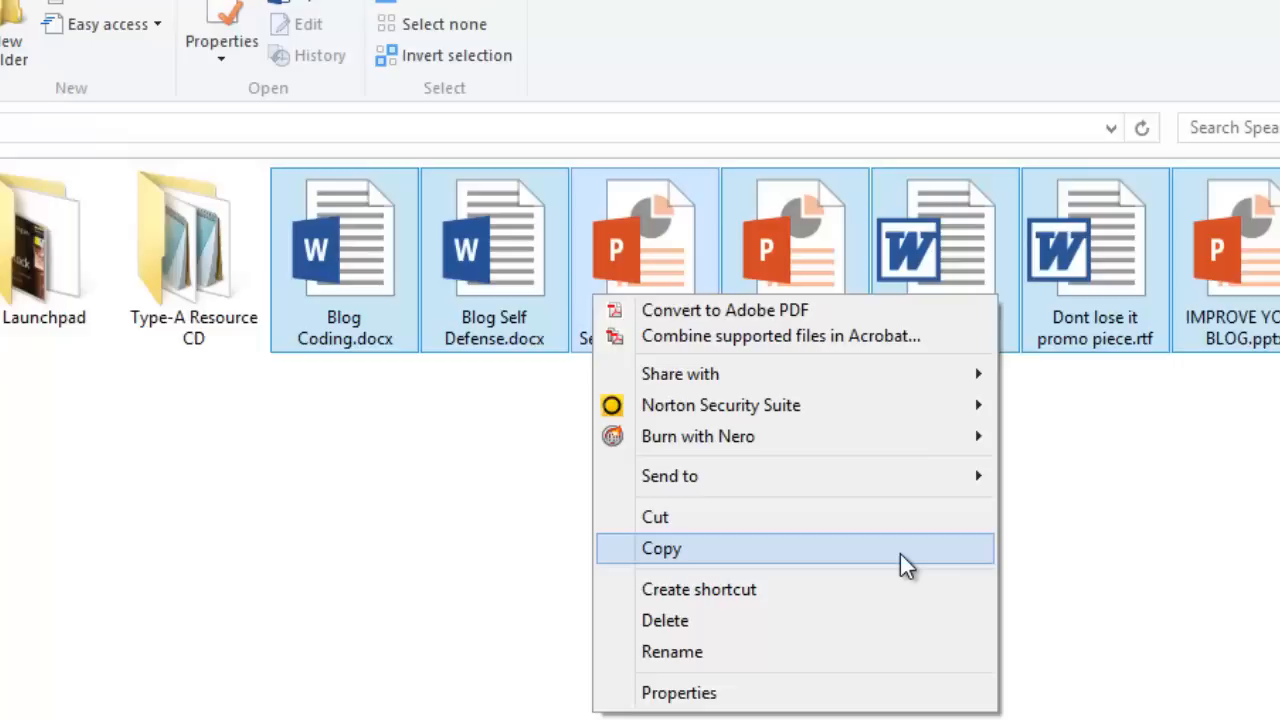
Copy the selected documents and go to the KINGSTON (E:) drive
click(660, 548)
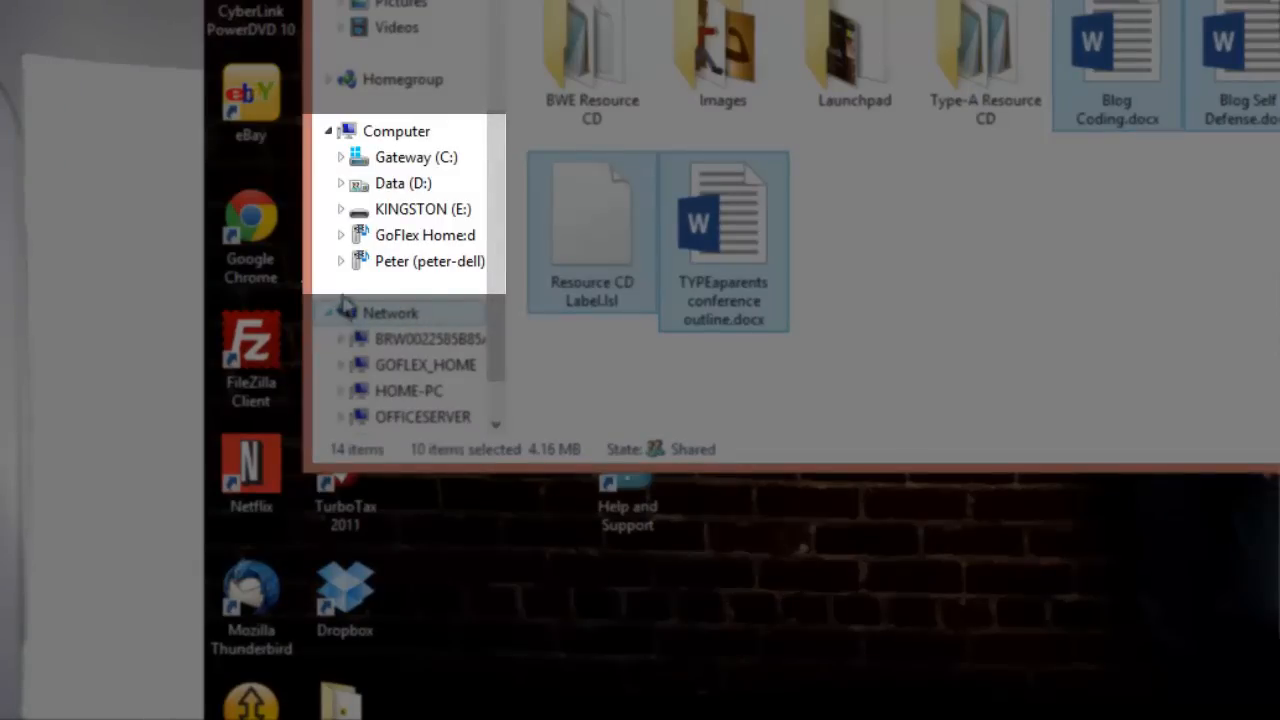
click(416, 208)
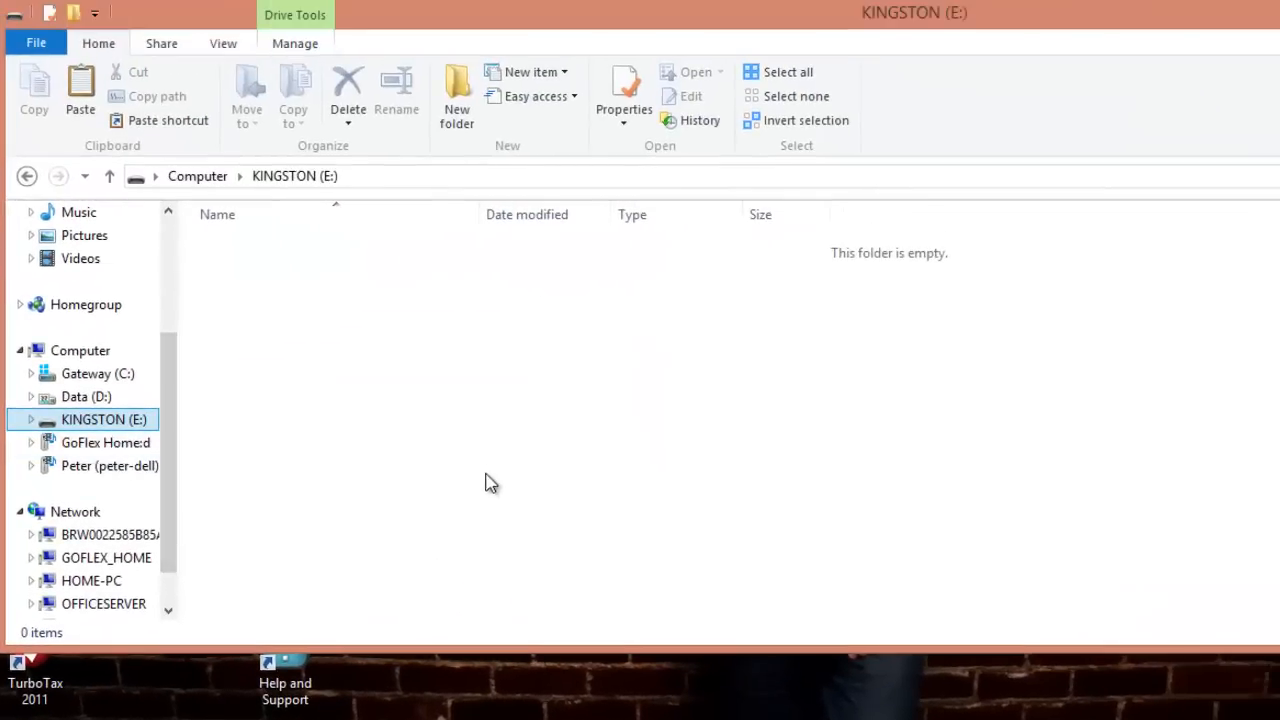
mouse_move(388, 340)
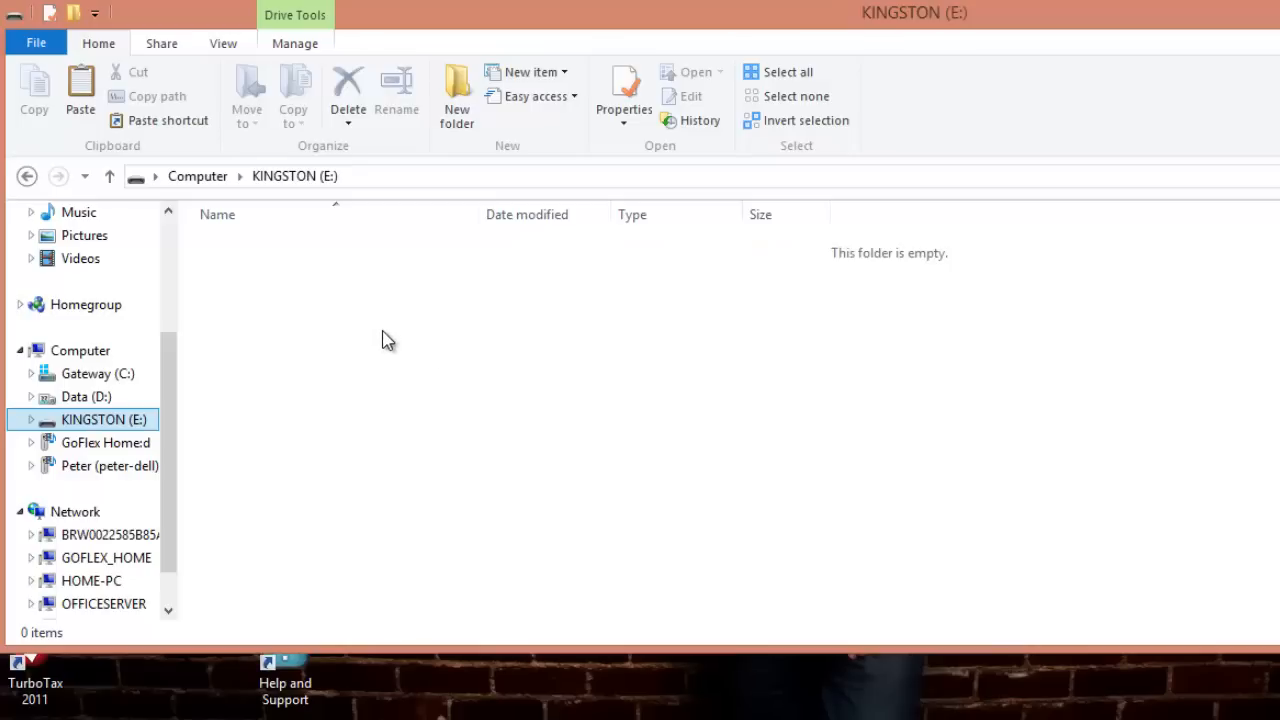
mouse_move(390, 332)
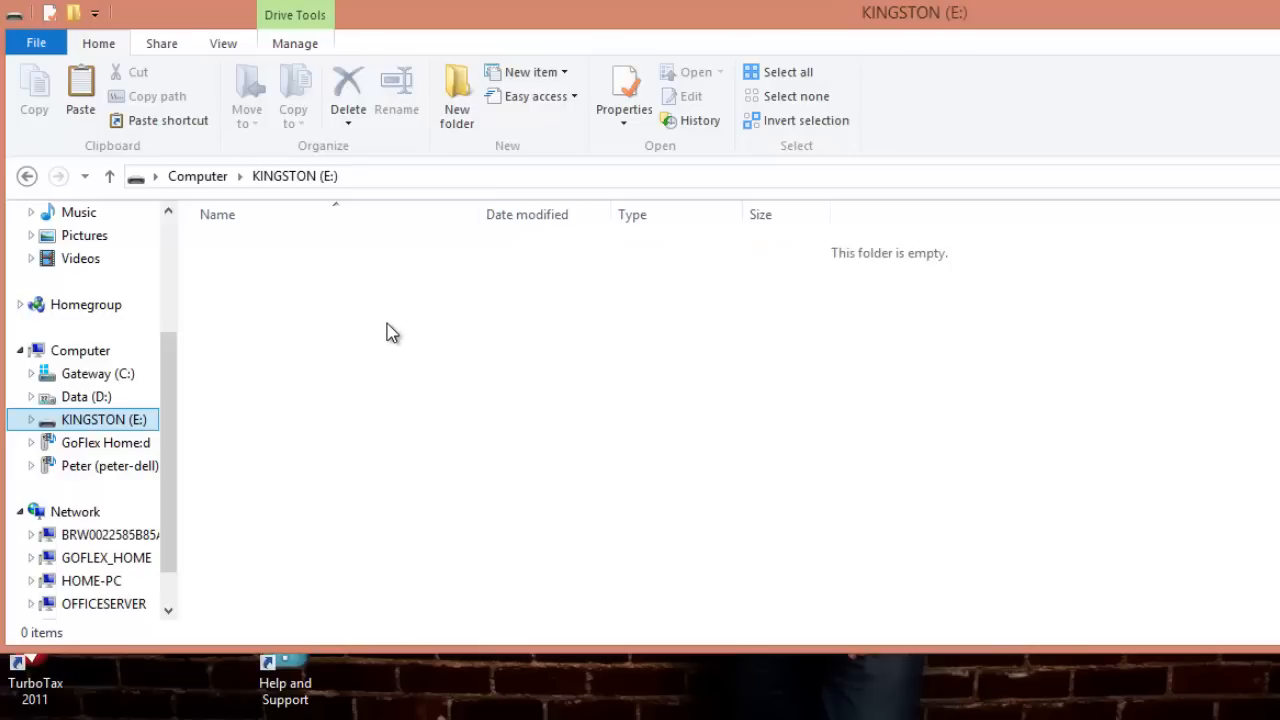
Paste the ten copied documents onto the KINGSTON (E:) drive
right_click(392, 332)
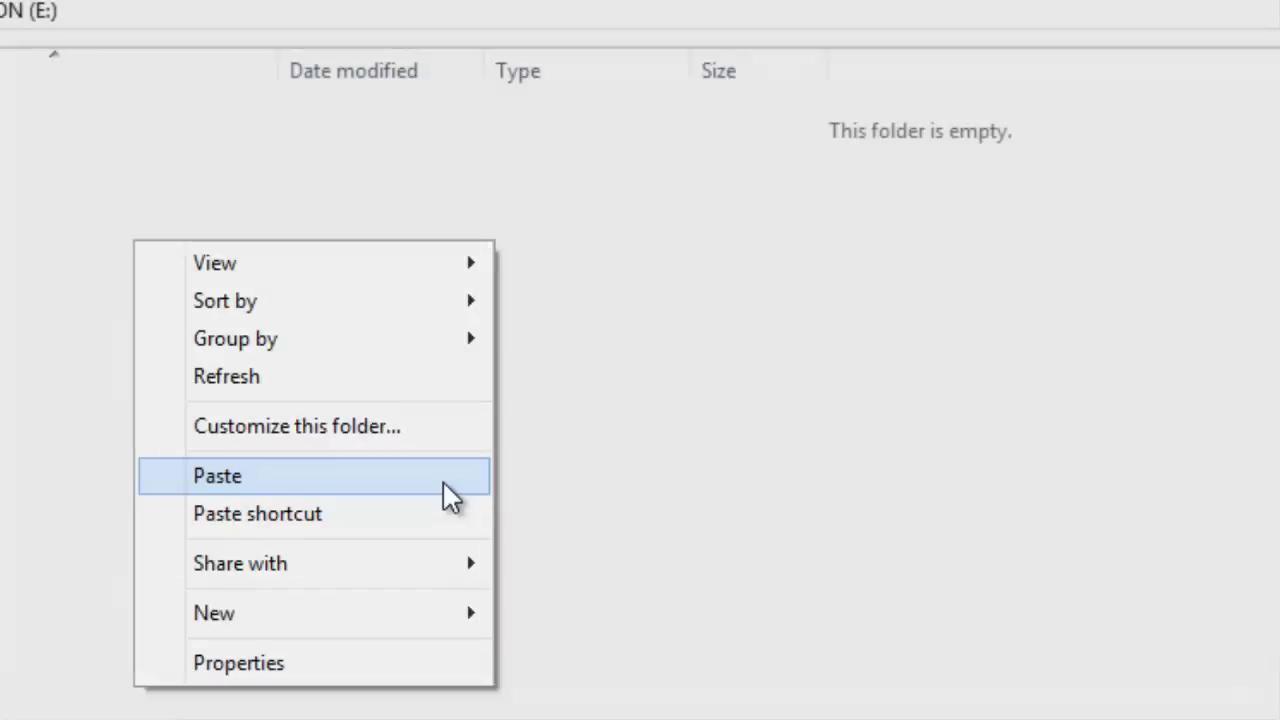
click(216, 476)
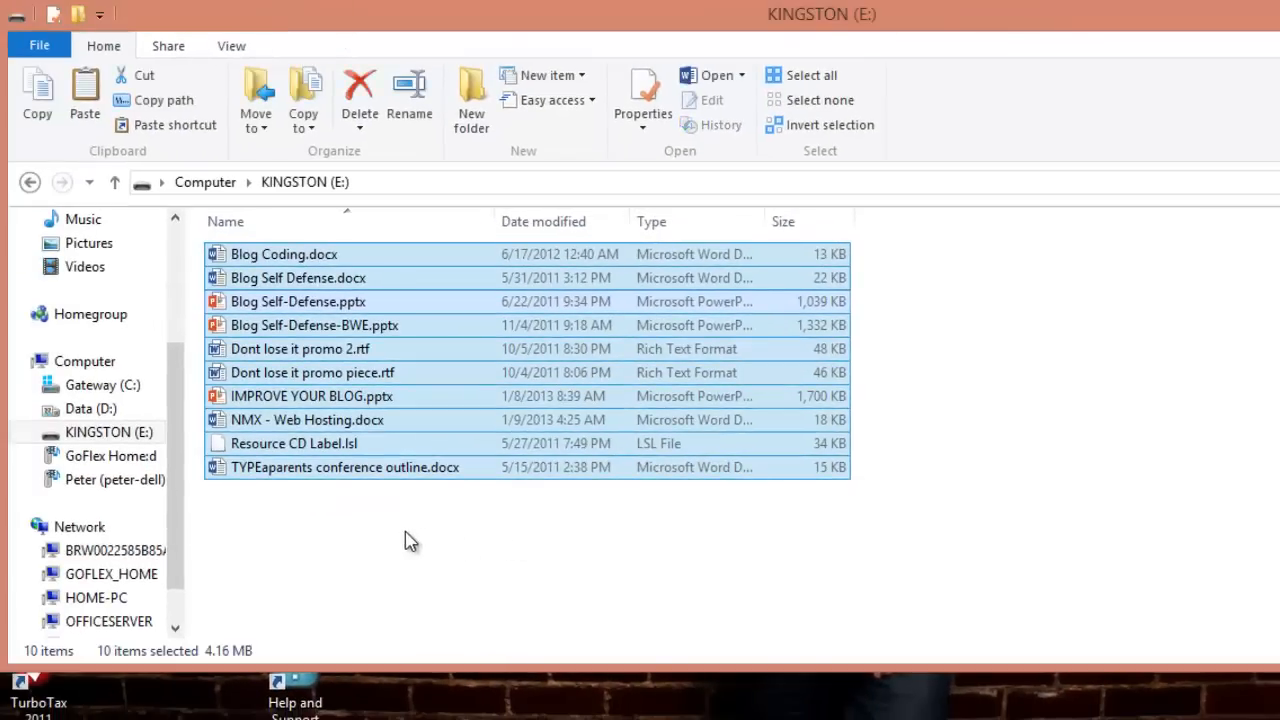
mouse_move(358, 590)
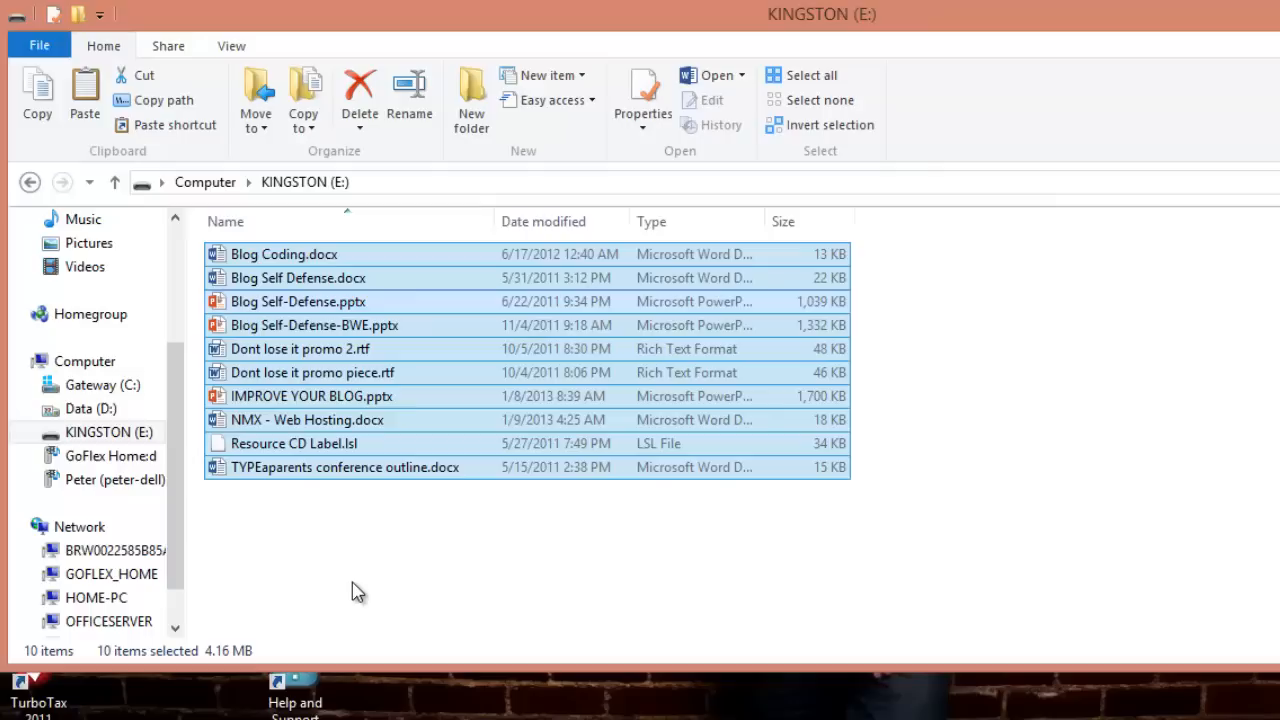
mouse_move(350, 588)
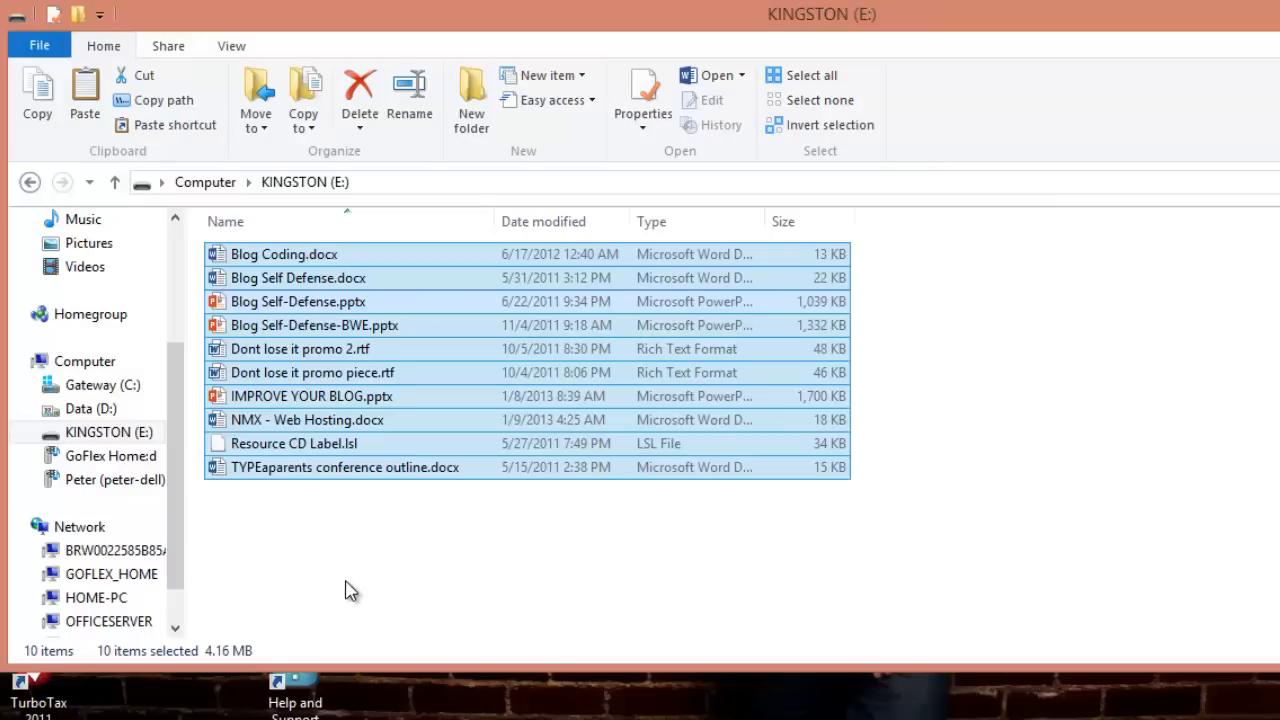
mouse_move(338, 556)
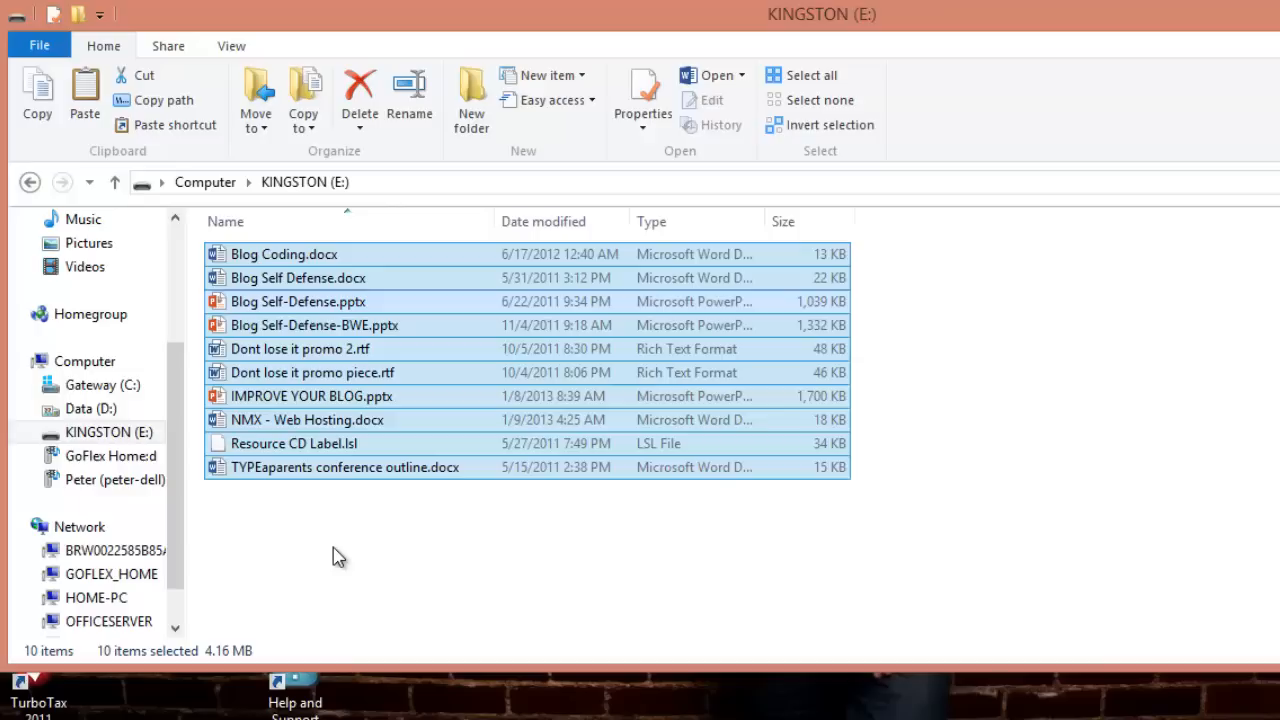
mouse_move(336, 556)
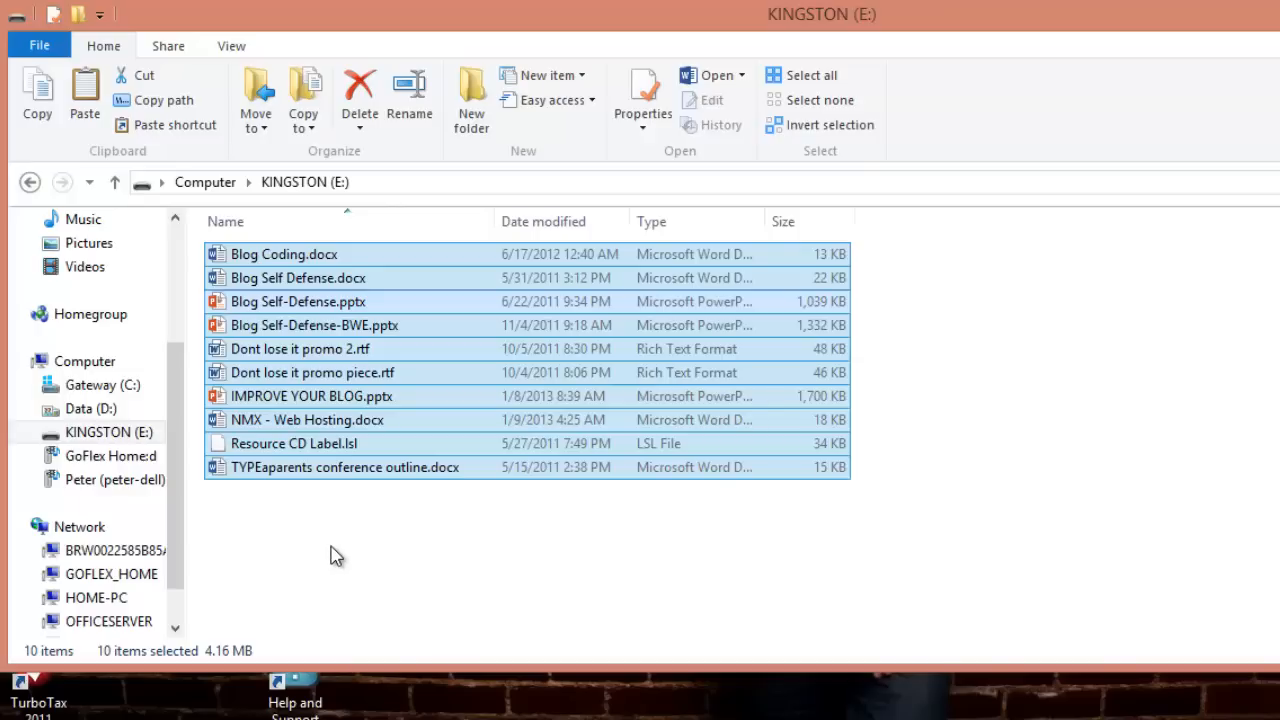
Eject the KINGSTON (E:) drive so it can be safely removed
click(260, 520)
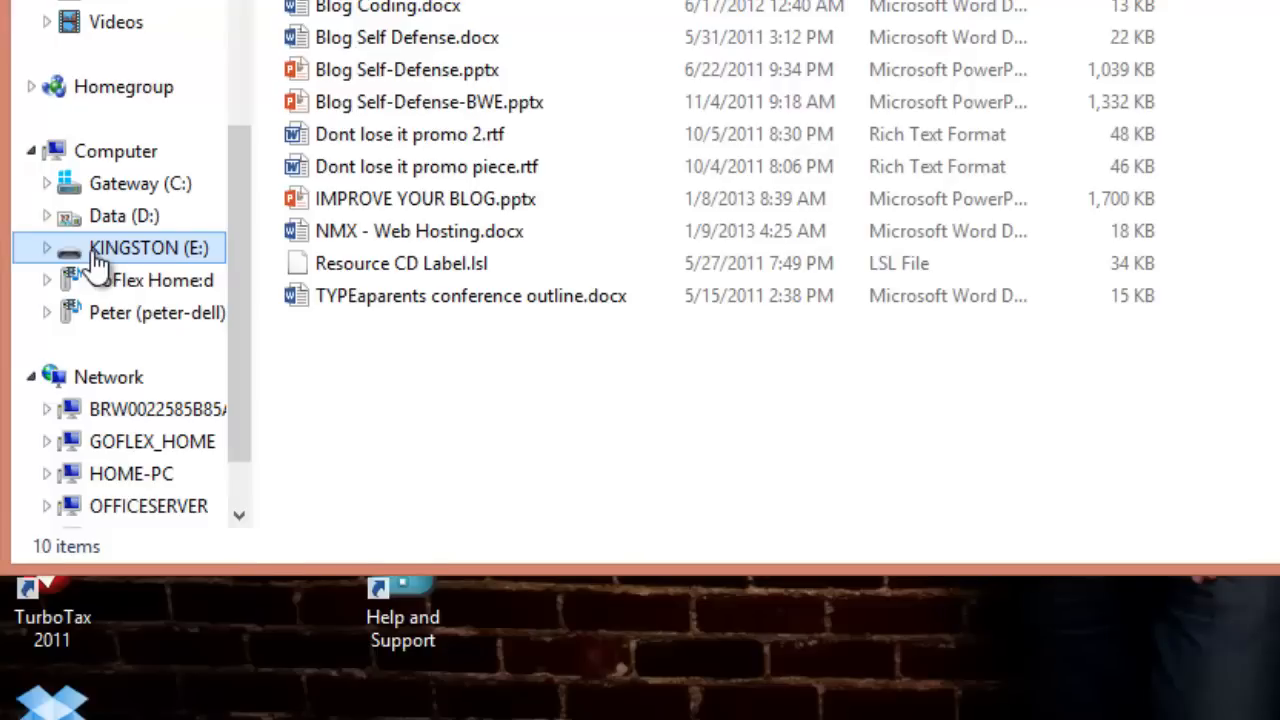
right_click(150, 248)
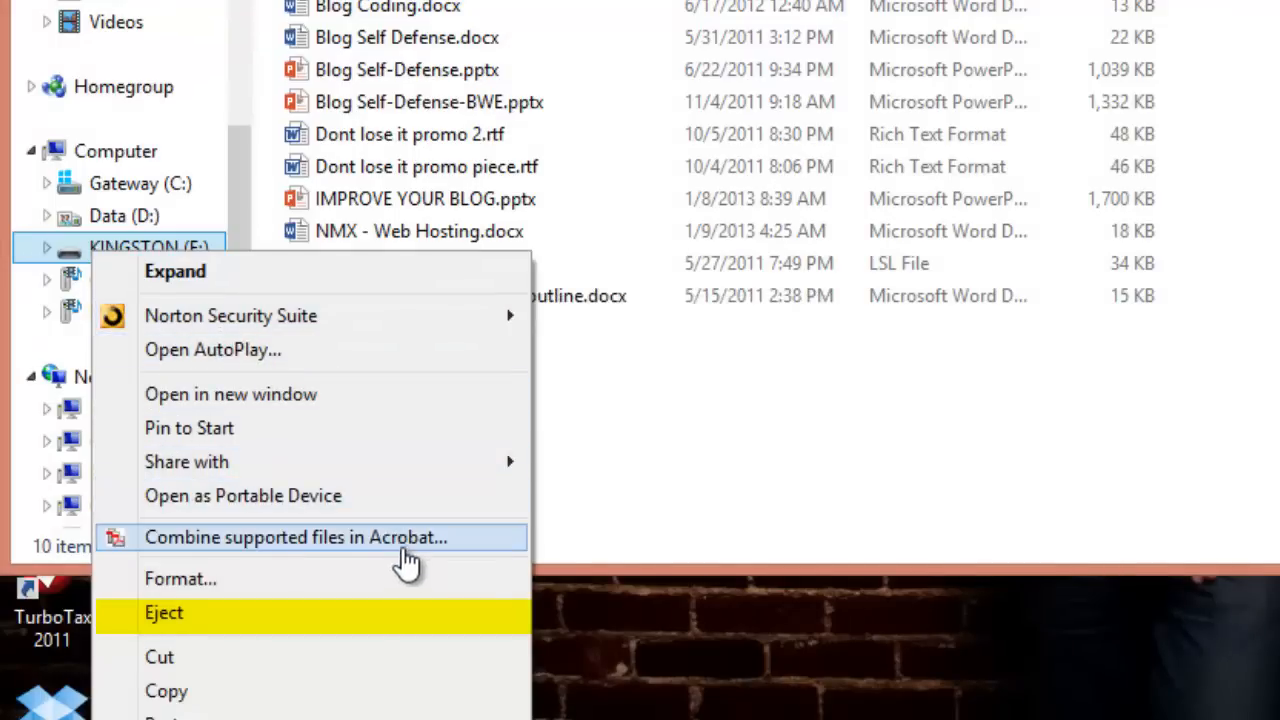
mouse_move(424, 636)
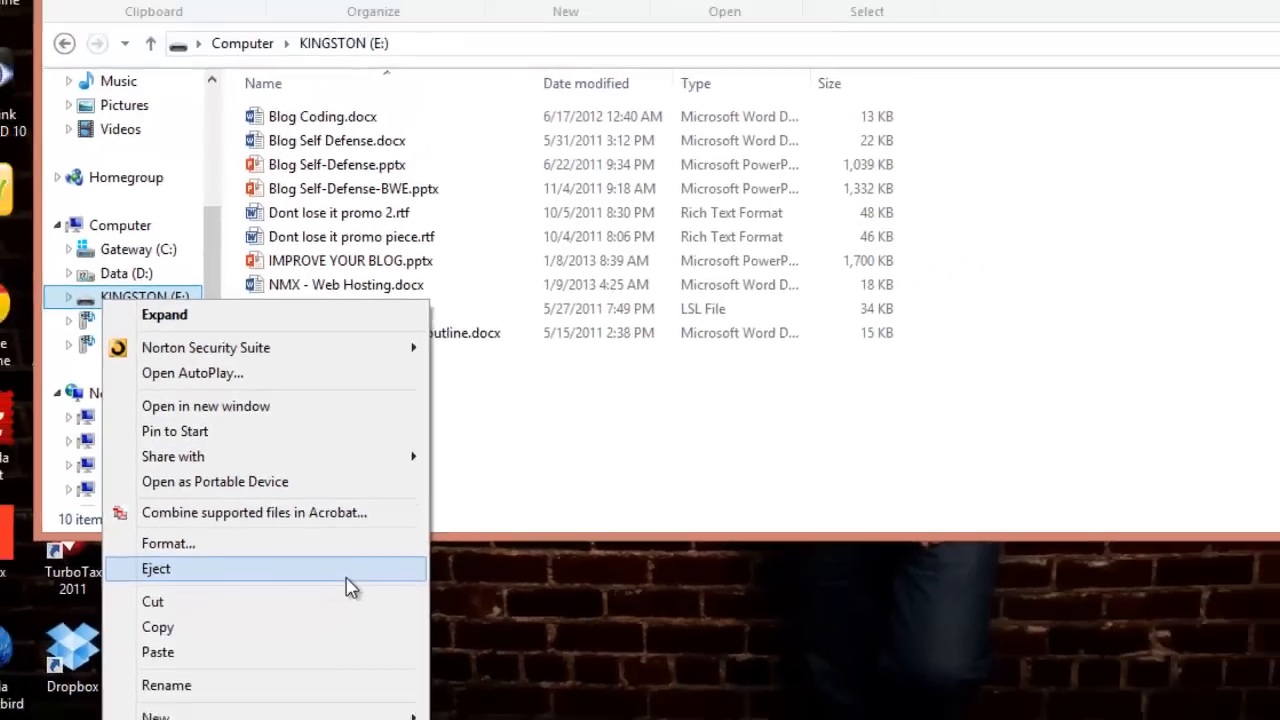
click(156, 568)
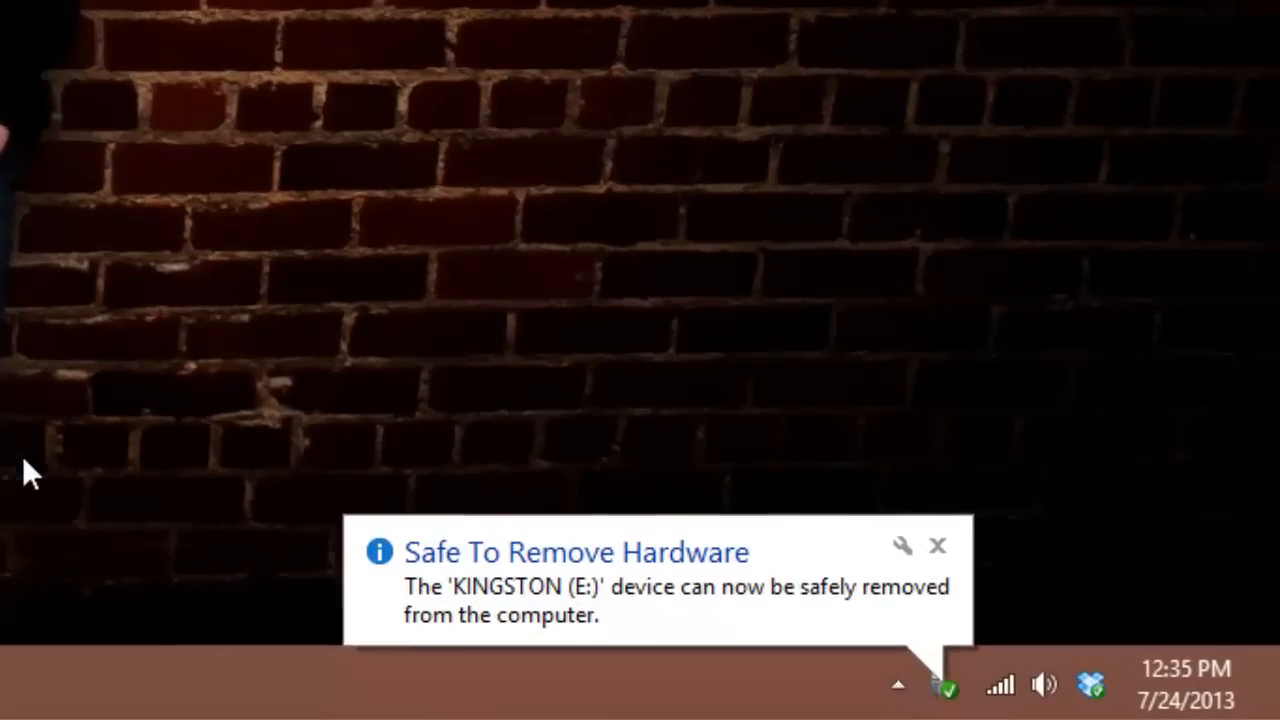